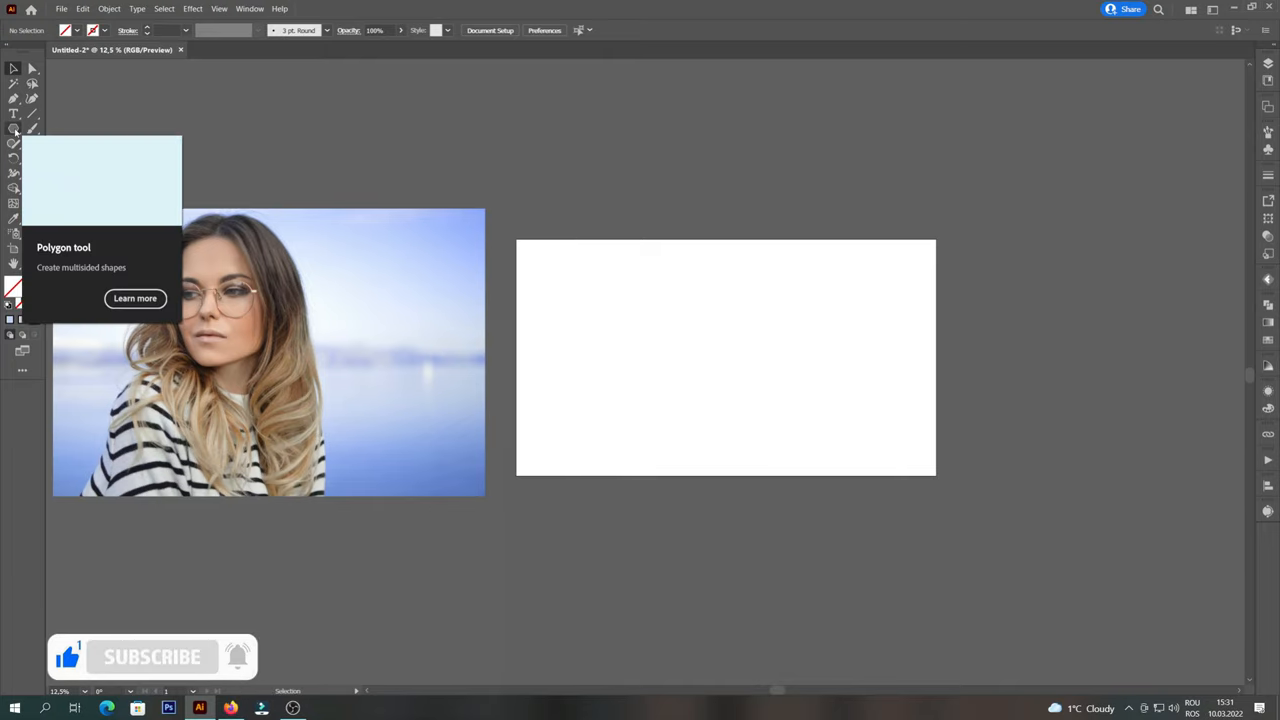
# - Create a six-sided polygon on the artboard with the Polygon tool and fill it light blue
pyautogui.click(710, 352)
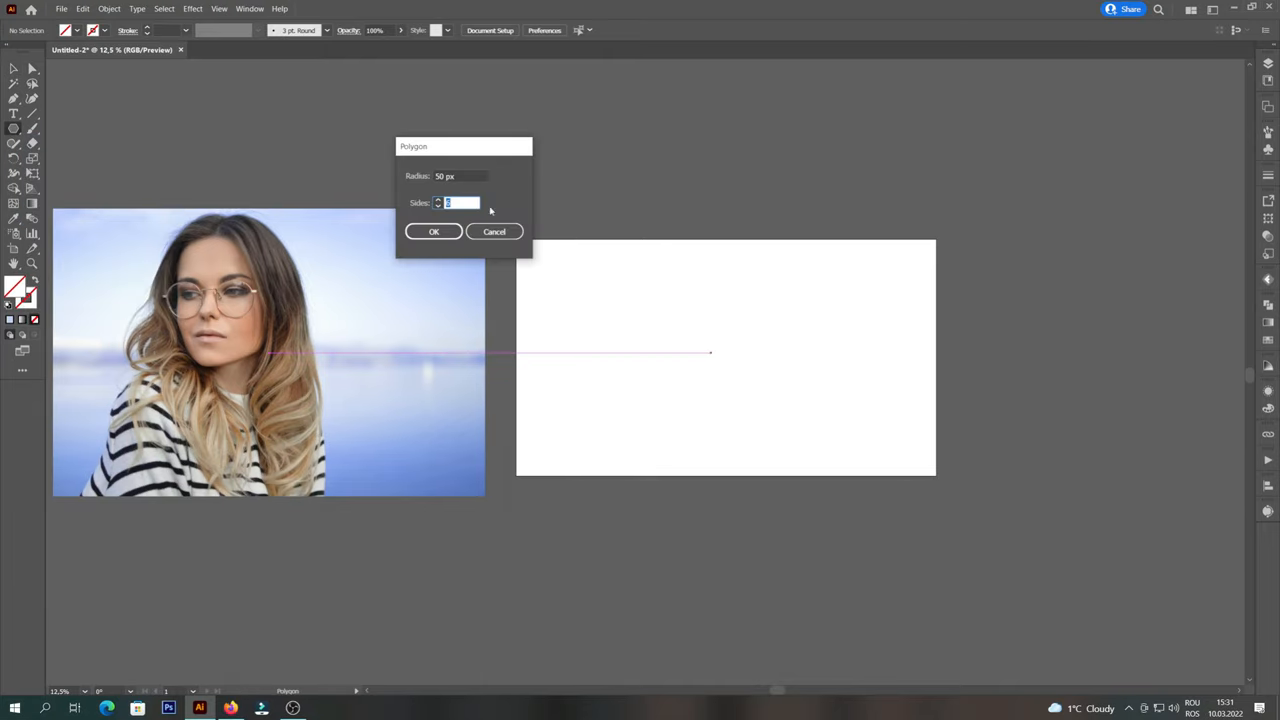
pyautogui.click(432, 232)
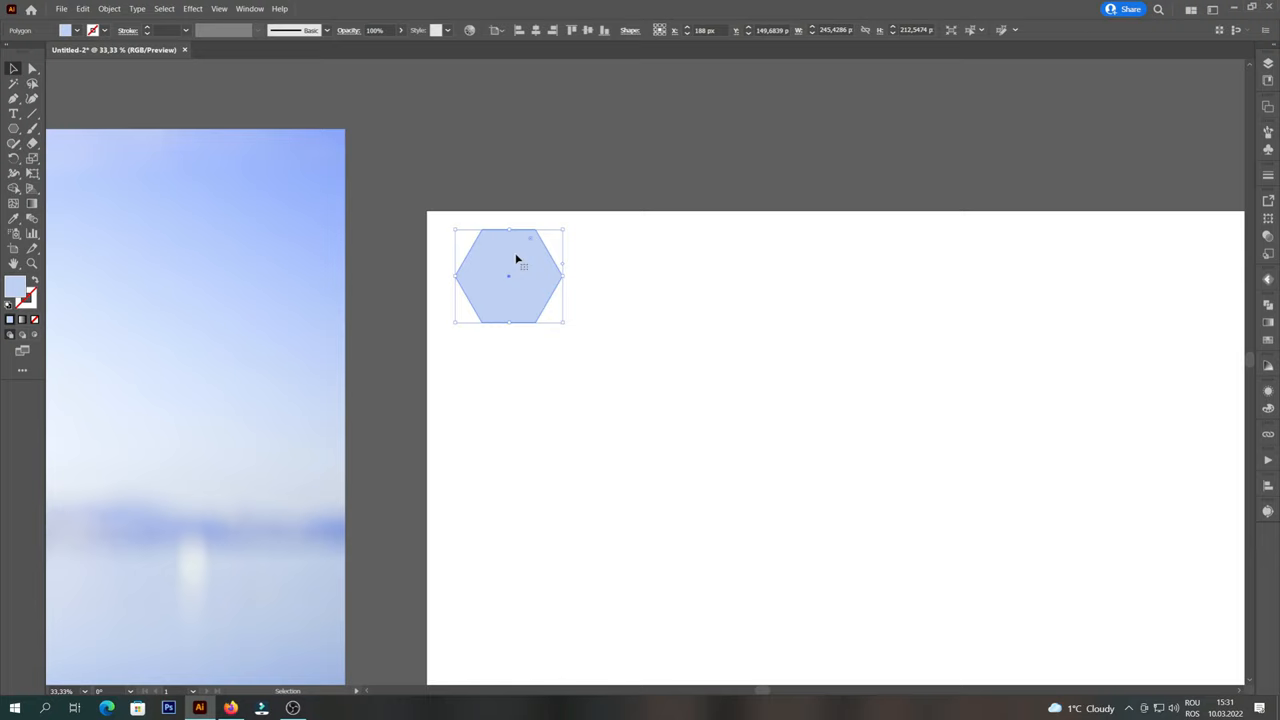
# - Alt-drag hexagon copies into a vertical column of five and enlarge the column slightly
pyautogui.moveTo(508, 276); pyautogui.dragTo(504, 434)
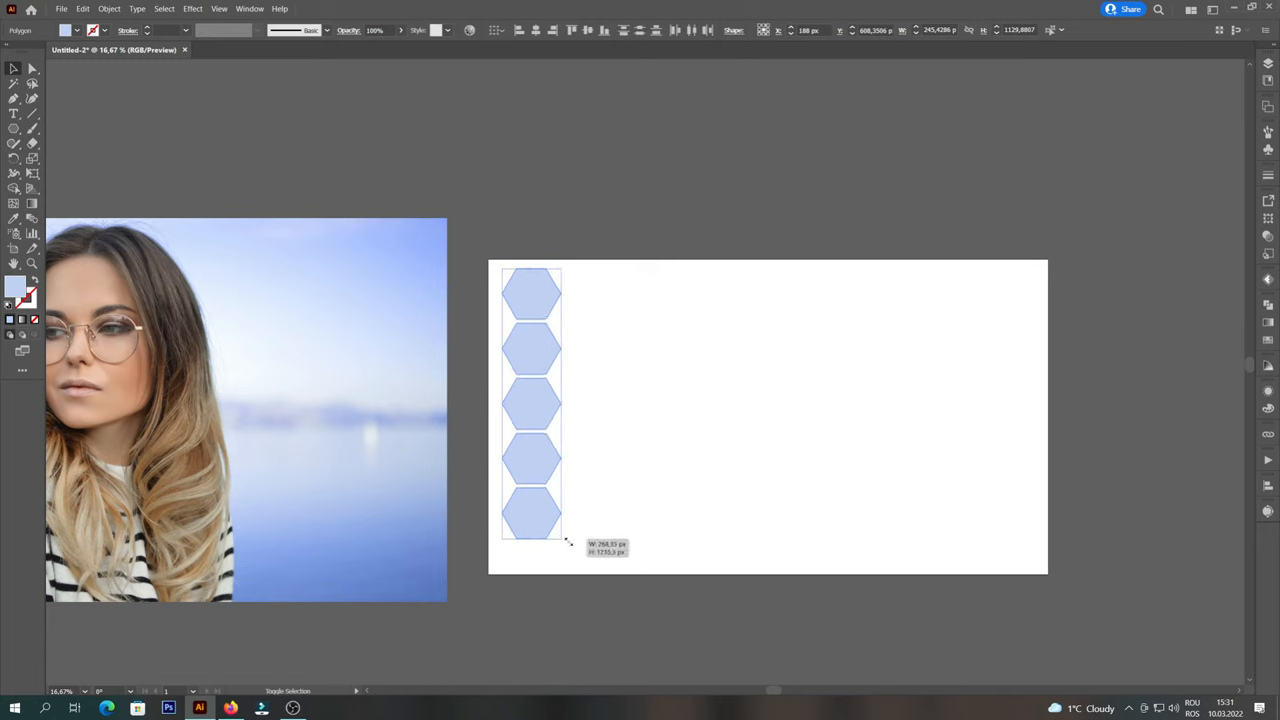
pyautogui.moveTo(568, 540); pyautogui.dragTo(584, 570)
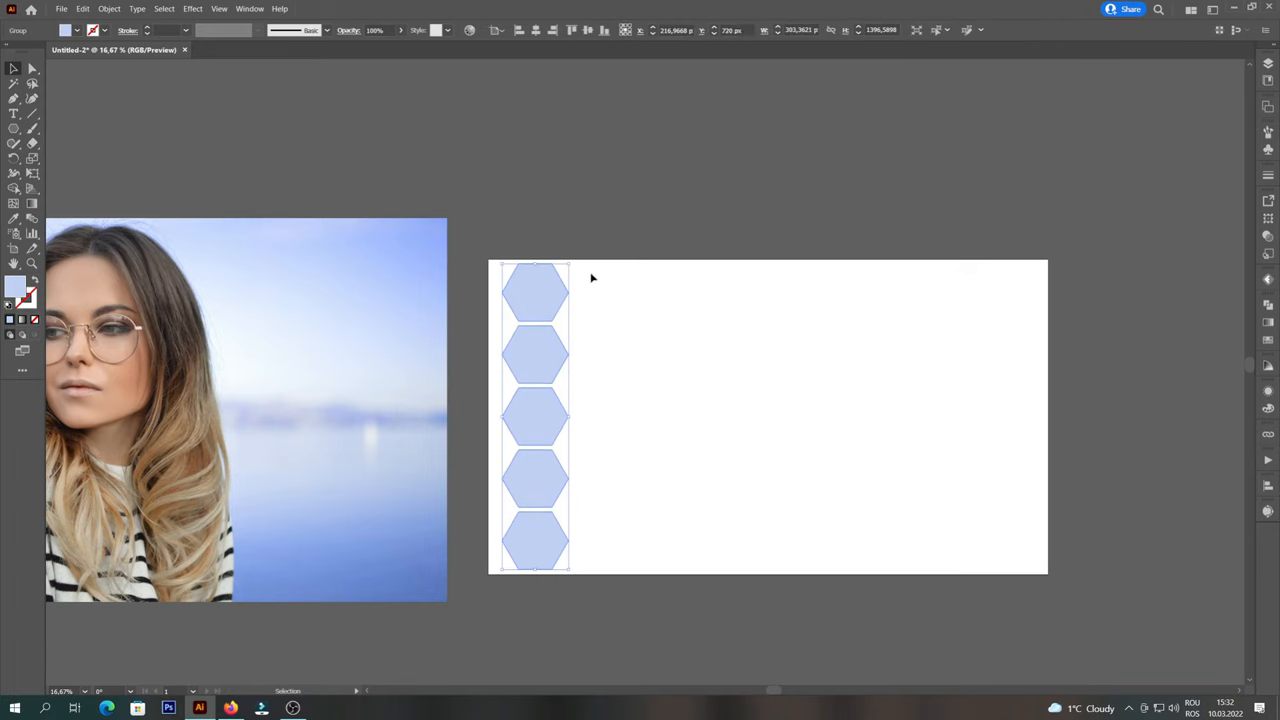
pyautogui.click(670, 294)
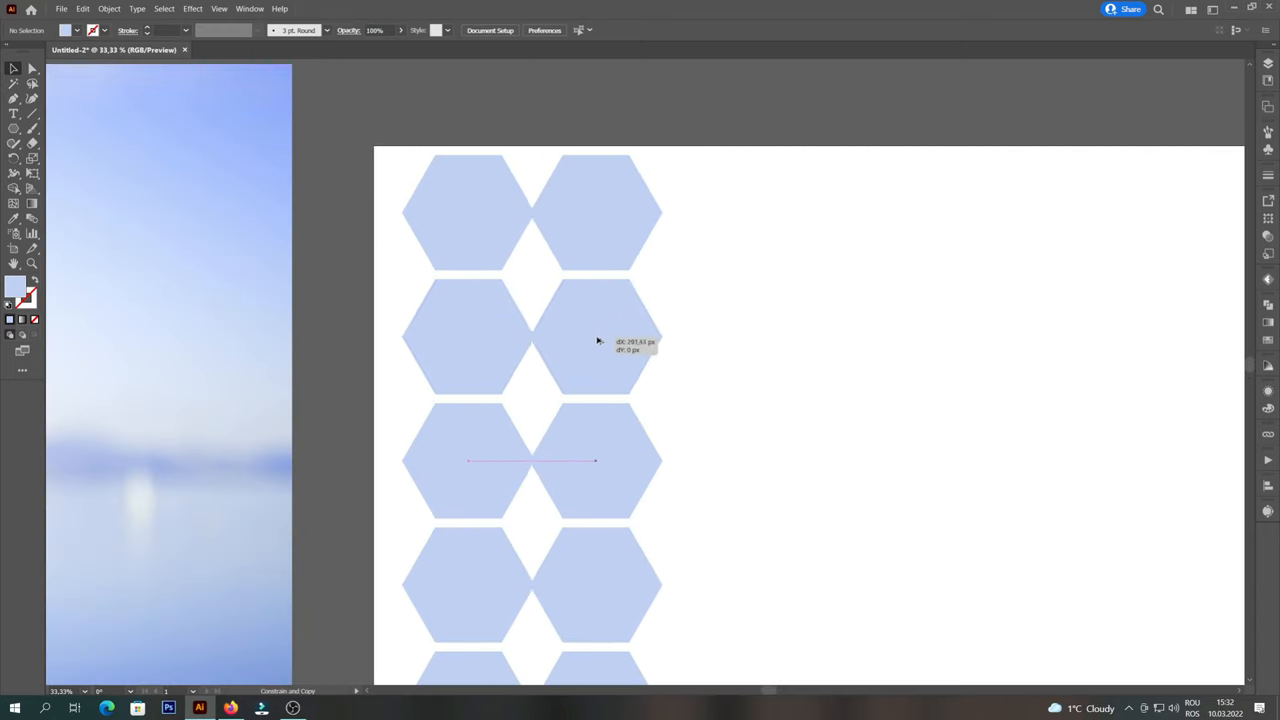
# - Place a copied column beside the first and shift it down half a cell to interlock
pyautogui.moveTo(596, 340); pyautogui.dragTo(612, 350)
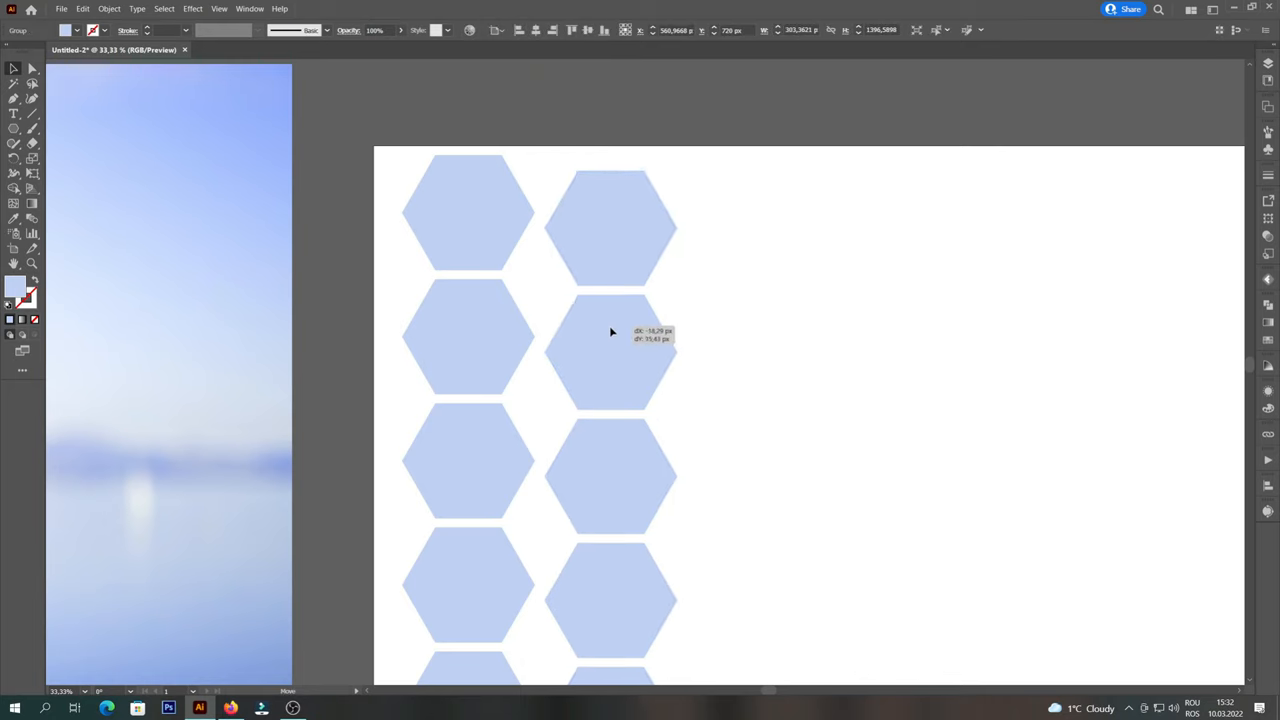
pyautogui.moveTo(612, 332); pyautogui.dragTo(578, 376)
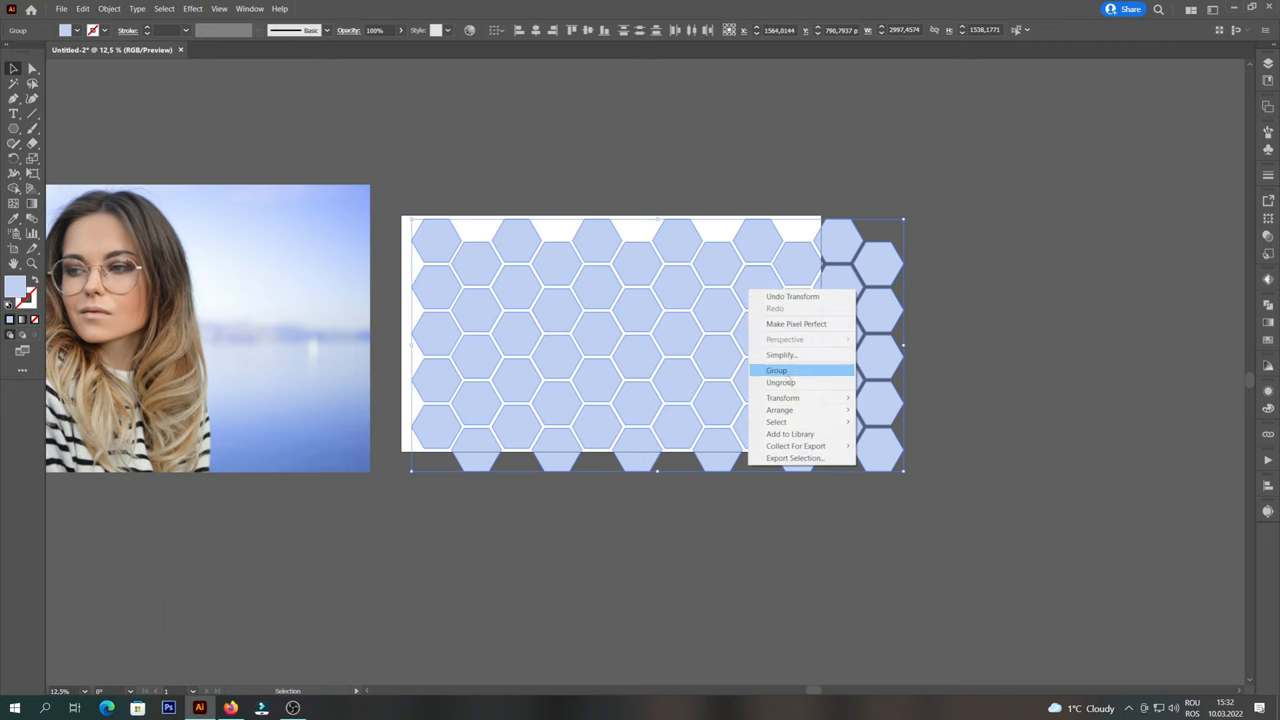
# - Group the duplicated hexagon columns covering the artboard into one honeycomb object
pyautogui.click(776, 370)
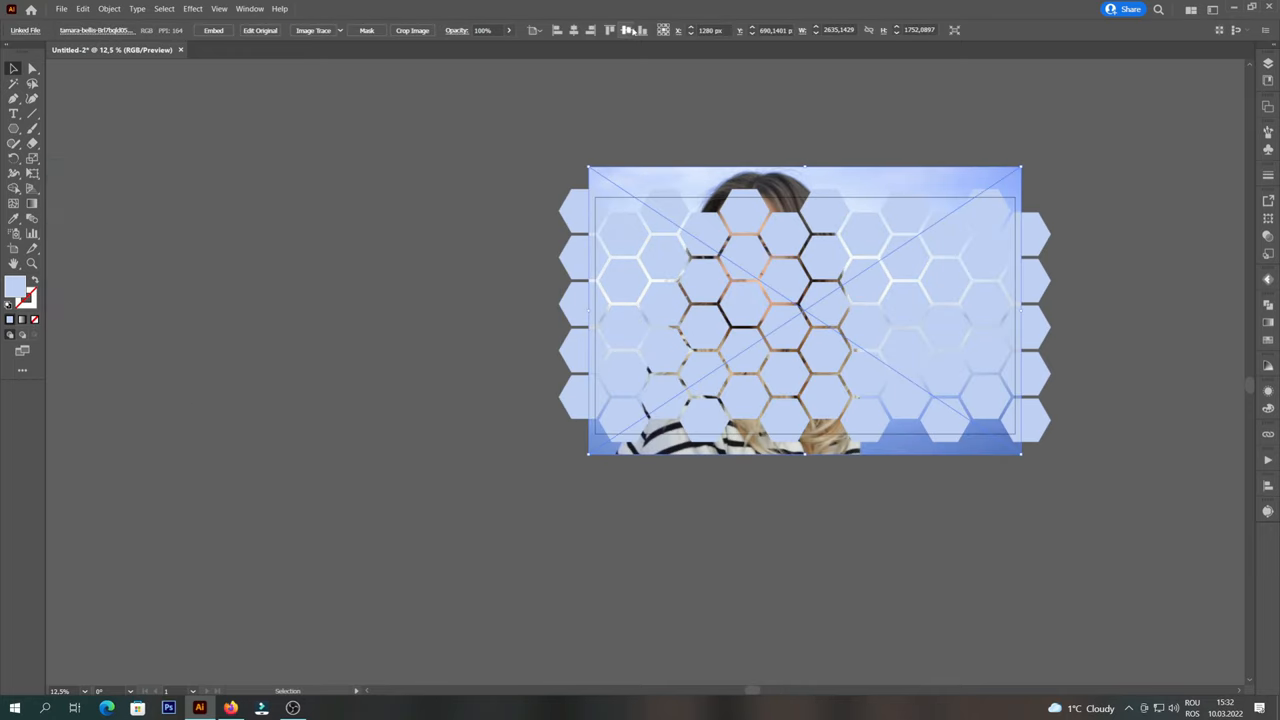
# - Send the portrait photo to the back so it sits beneath the honeycomb grid
pyautogui.rightClick(808, 300)
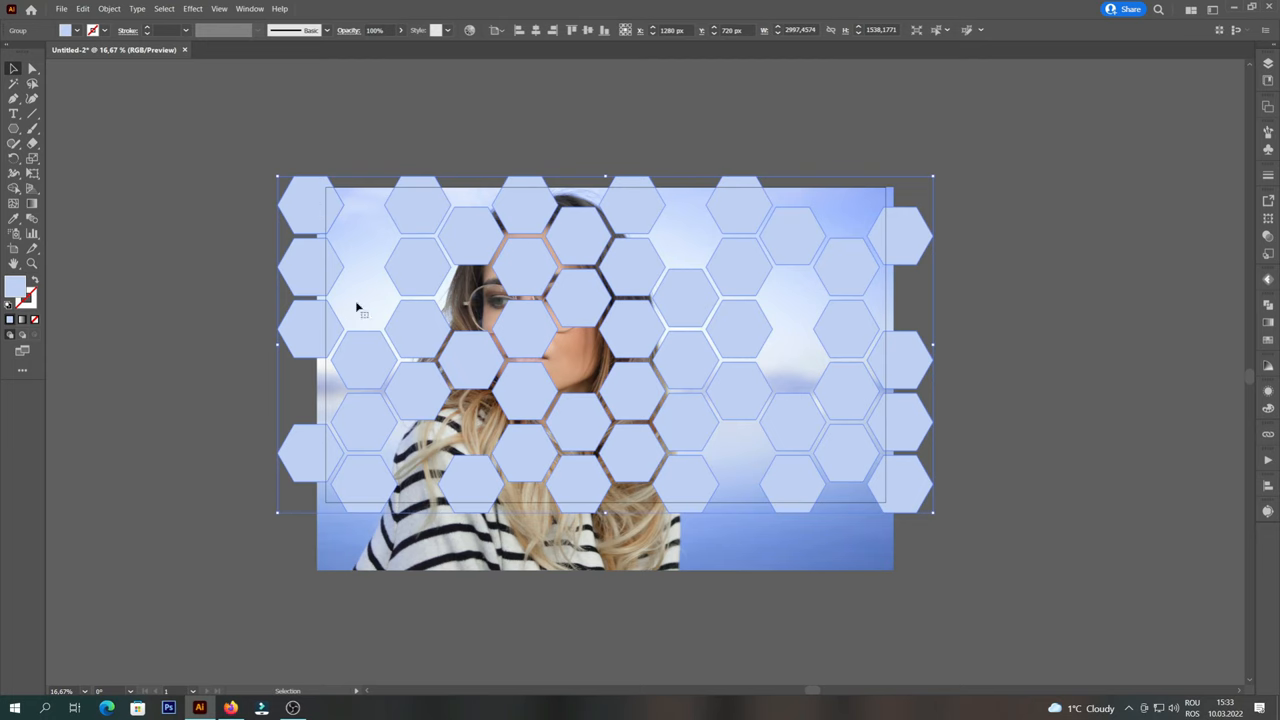
# - Make the honeycomb hexagons a single compound path via the Object menu
pyautogui.click(108, 8)
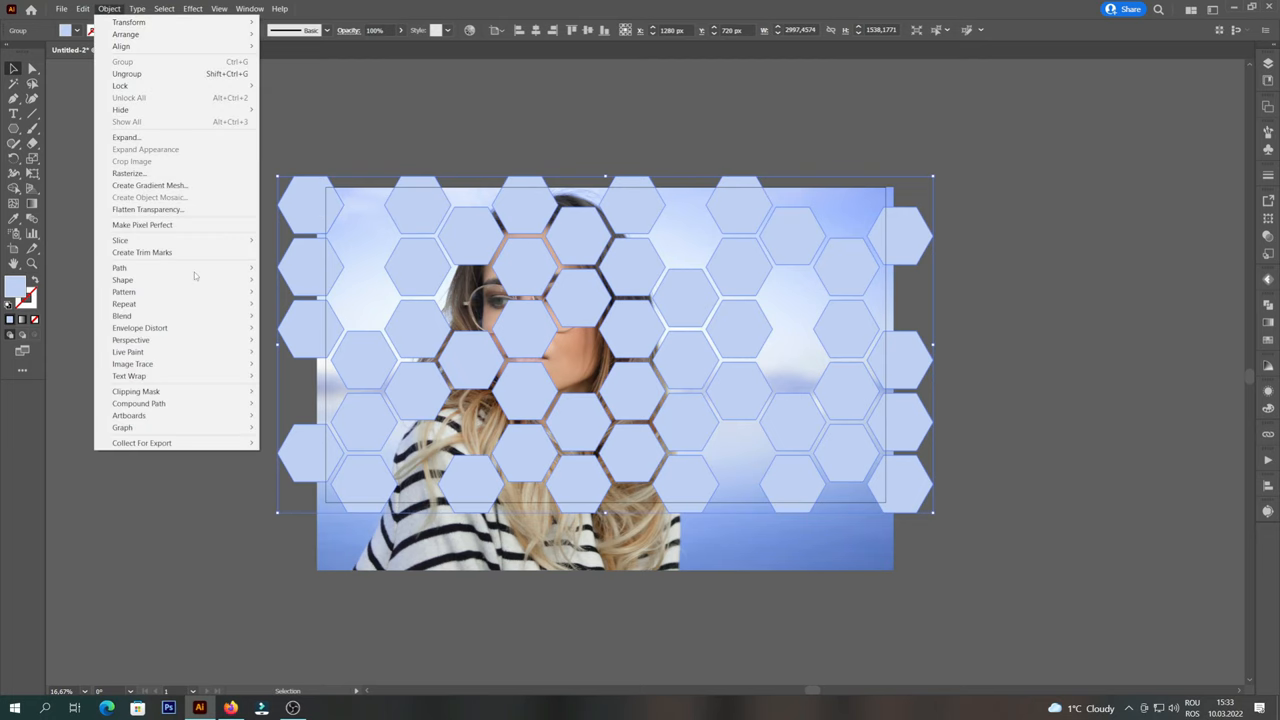
pyautogui.click(288, 404)
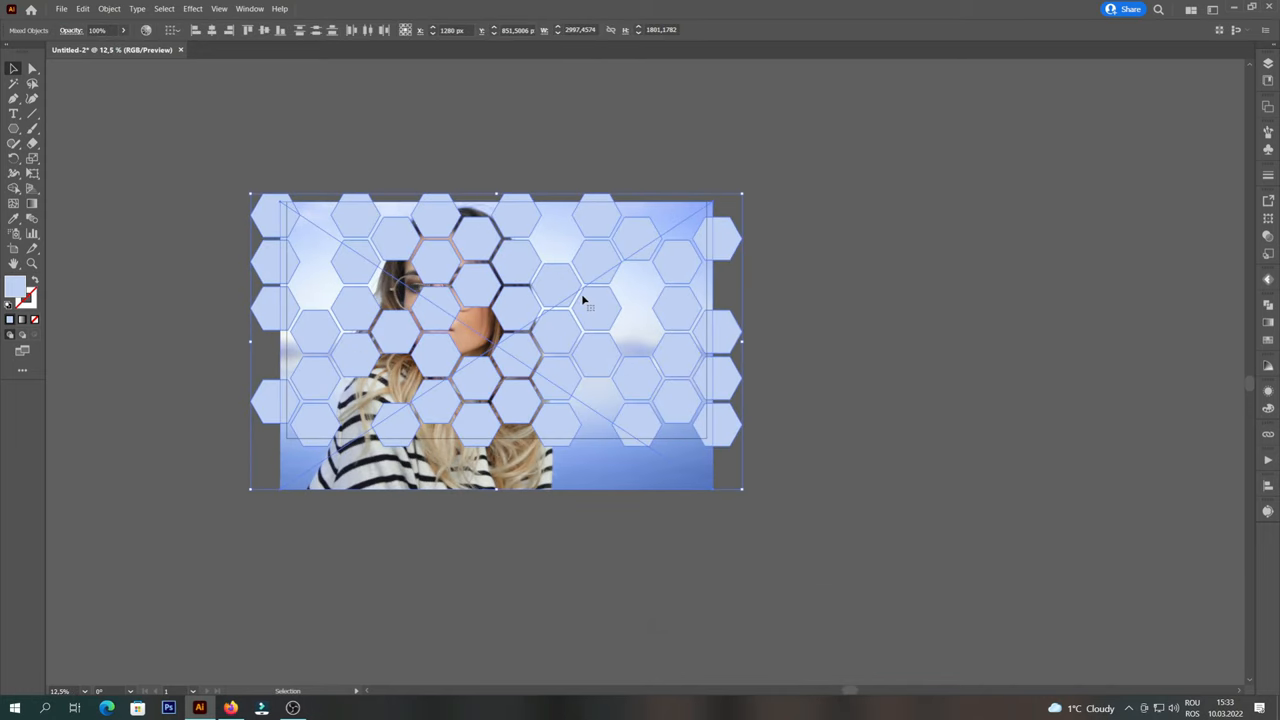
# - Make a clipping mask so the portrait shows only through the hexagon cells
pyautogui.rightClick(584, 300)
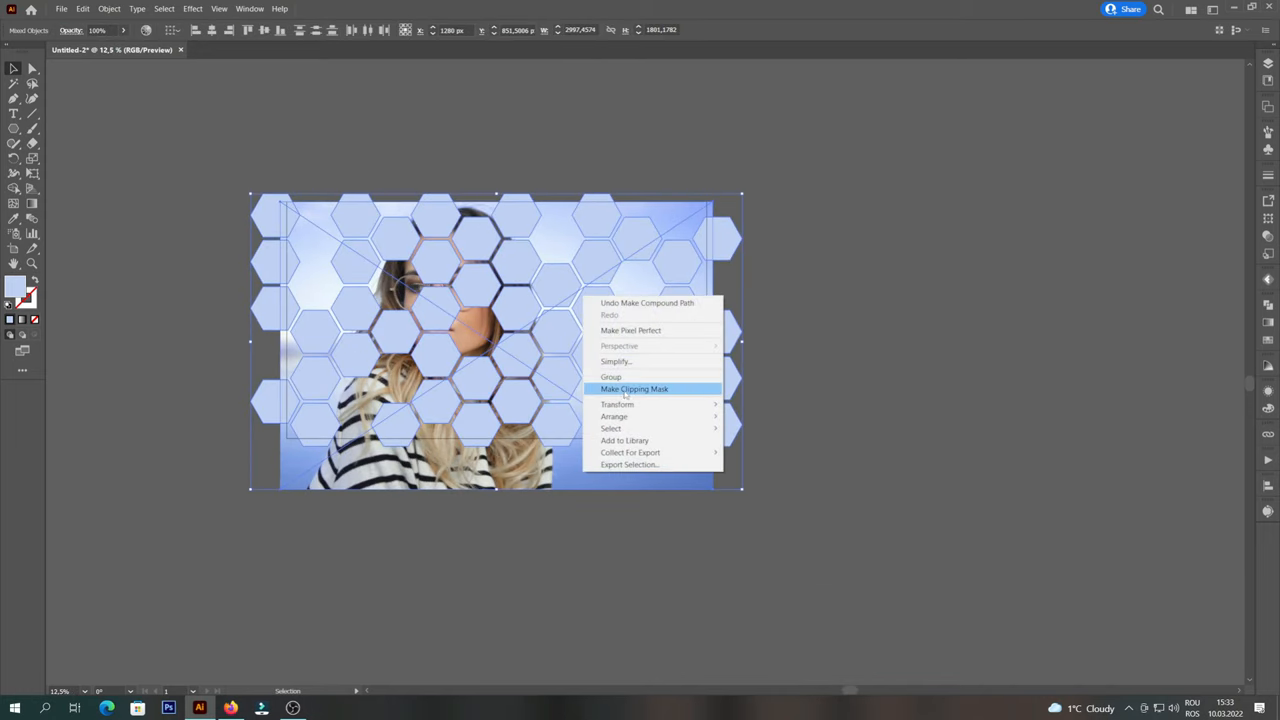
pyautogui.click(634, 388)
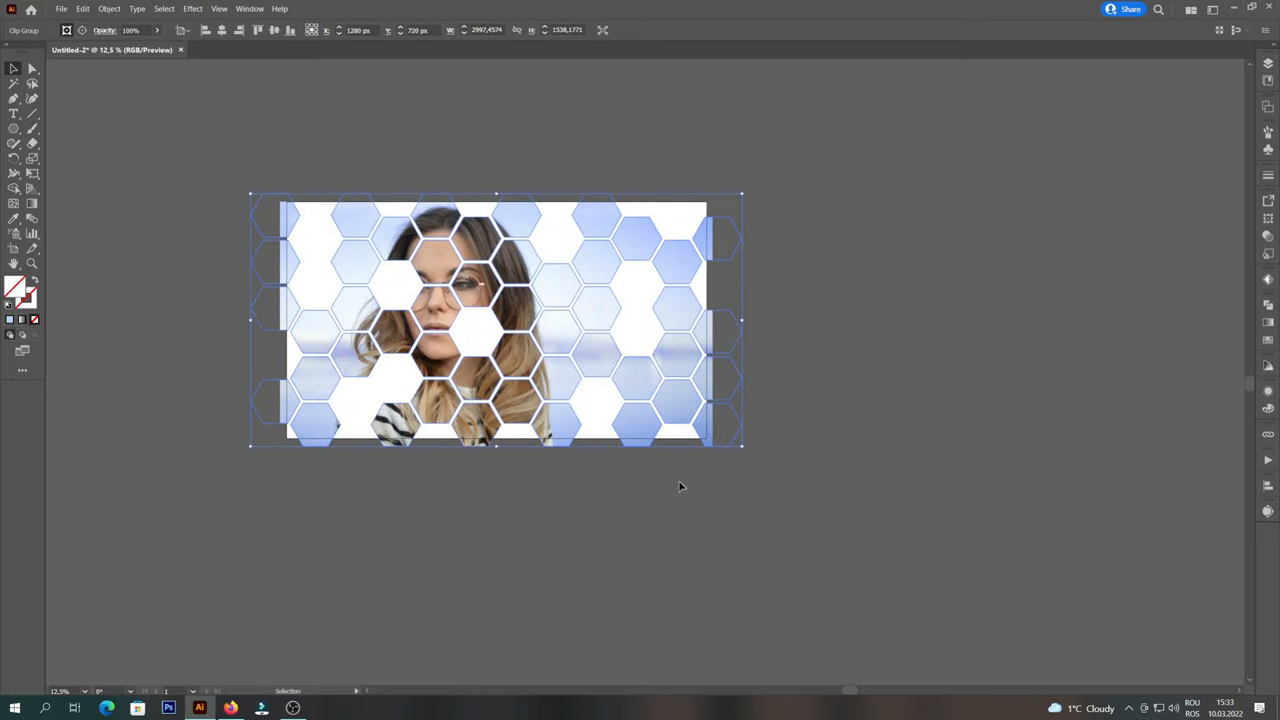